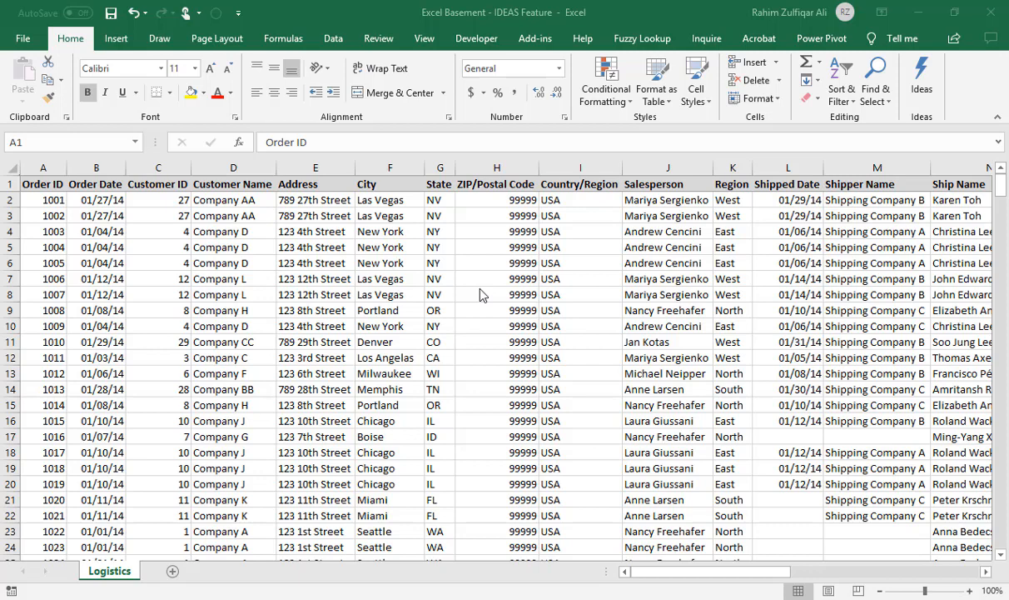
- Select the first header cell A1 and look over the Logistics columns before creating the table
{"action": "left_click", "coordinate": [380, 278]}
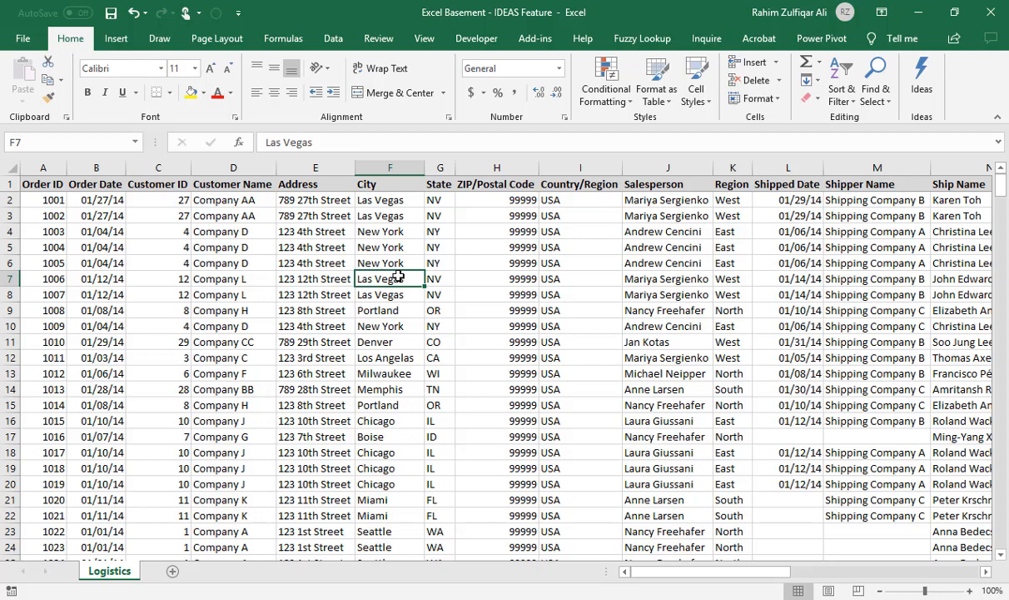
{"action": "mouse_move", "coordinate": [616, 312]}
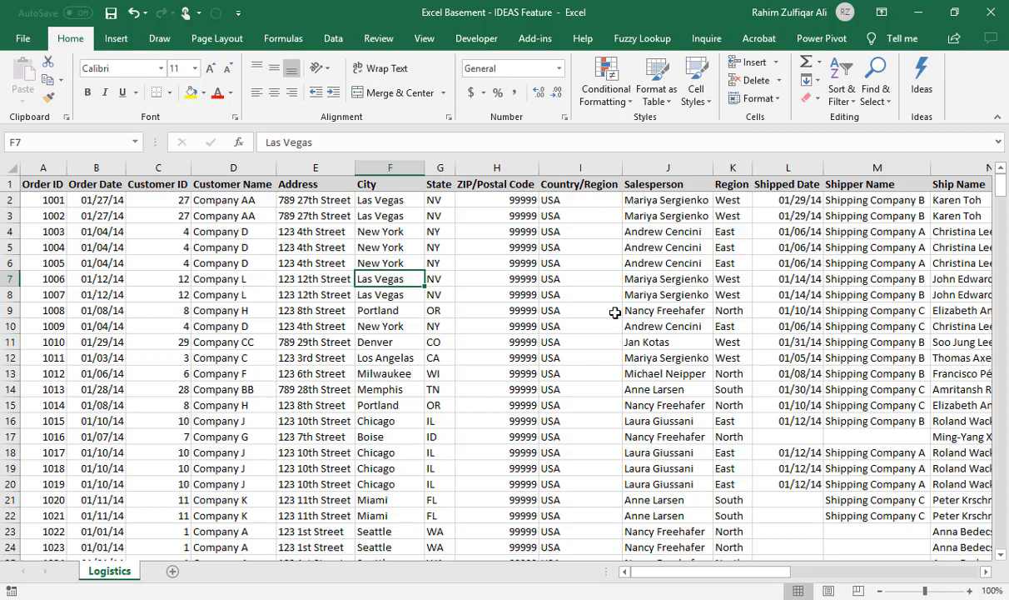
{"action": "mouse_move", "coordinate": [579, 356]}
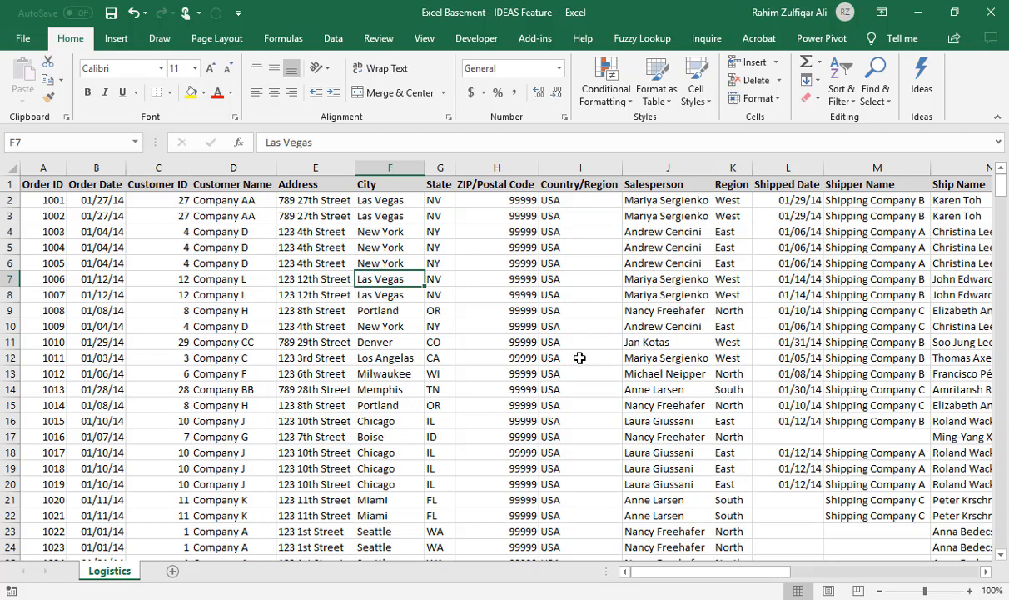
{"action": "mouse_move", "coordinate": [439, 360]}
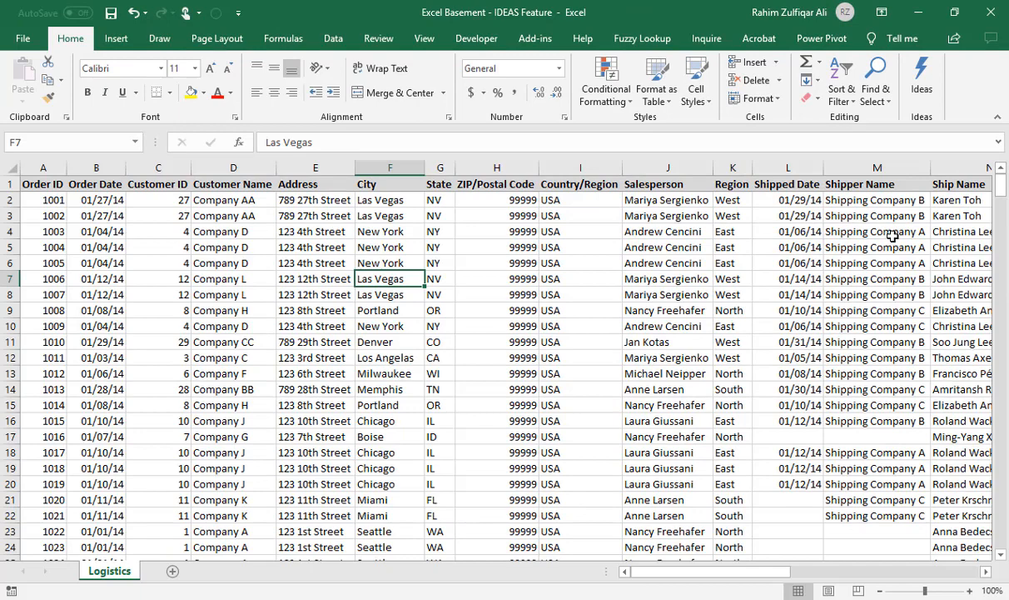
{"action": "left_click", "coordinate": [43, 184]}
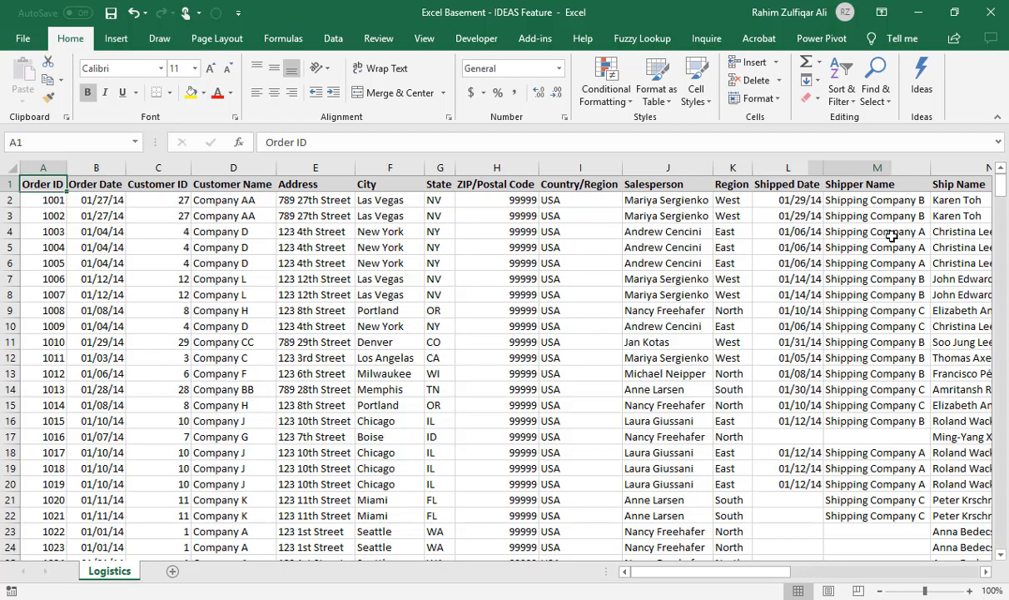
{"action": "scroll", "scroll_direction": "down", "scroll_amount": 3}
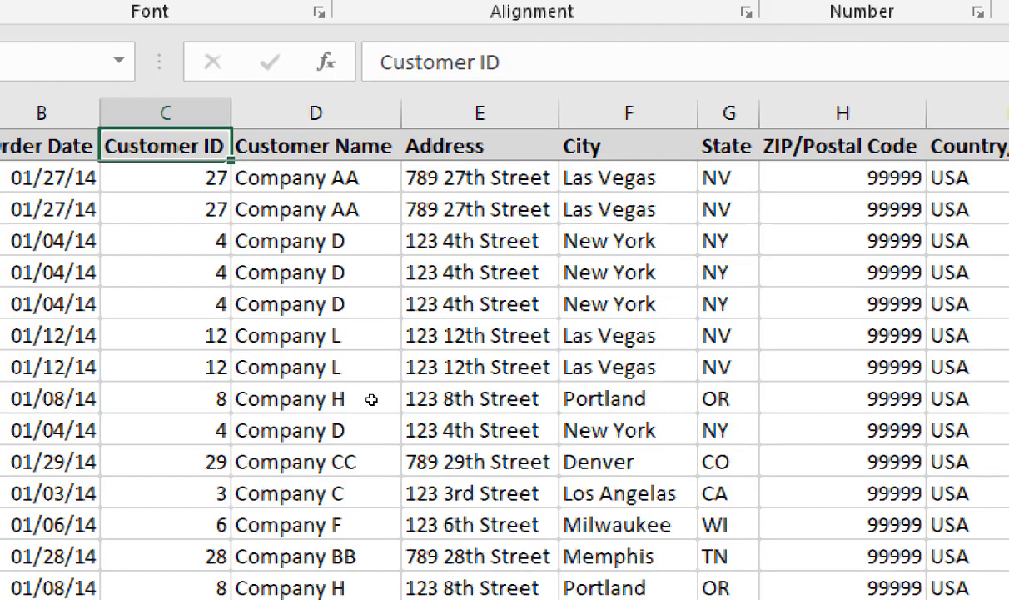
{"action": "scroll", "scroll_direction": "right", "scroll_amount": 3}
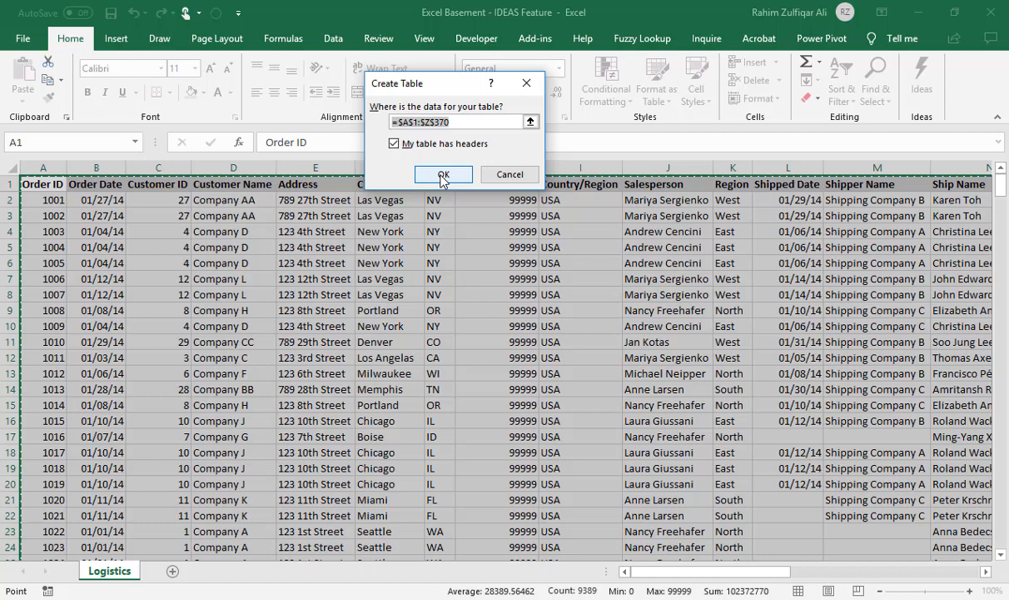
- Move the Create Table dialog off the data and confirm, turning the Logistics range into a table
{"action": "left_click_drag", "start_coordinate": [396, 83], "coordinate": [527, 256]}
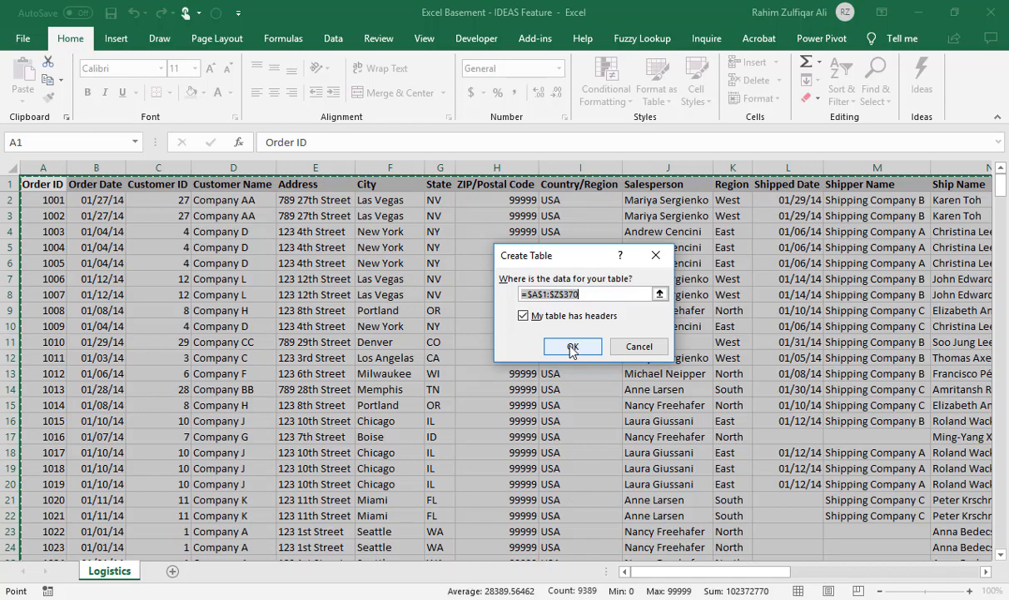
{"action": "left_click", "coordinate": [571, 346]}
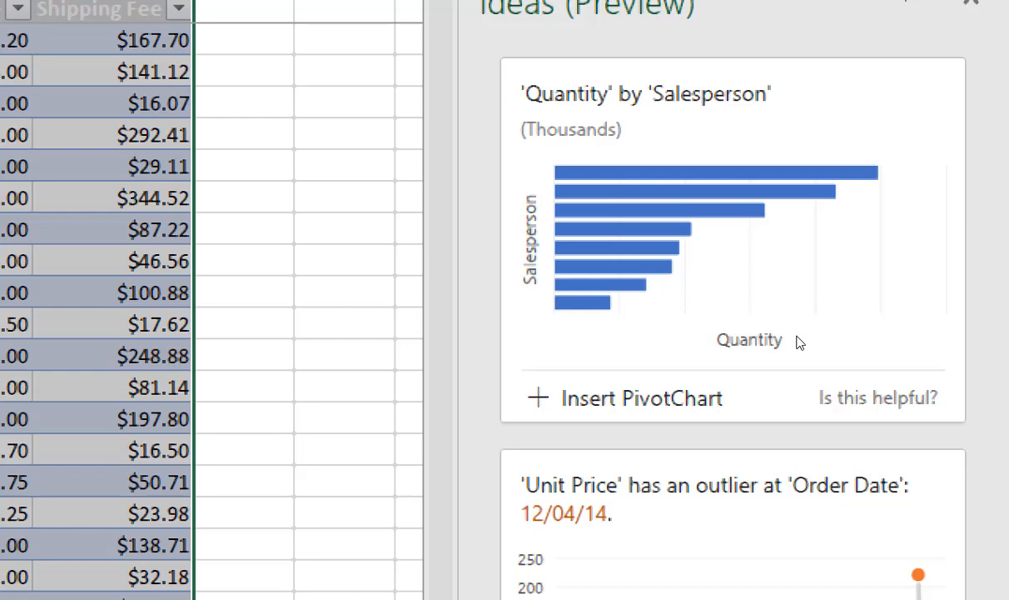
{"action": "mouse_move", "coordinate": [873, 370]}
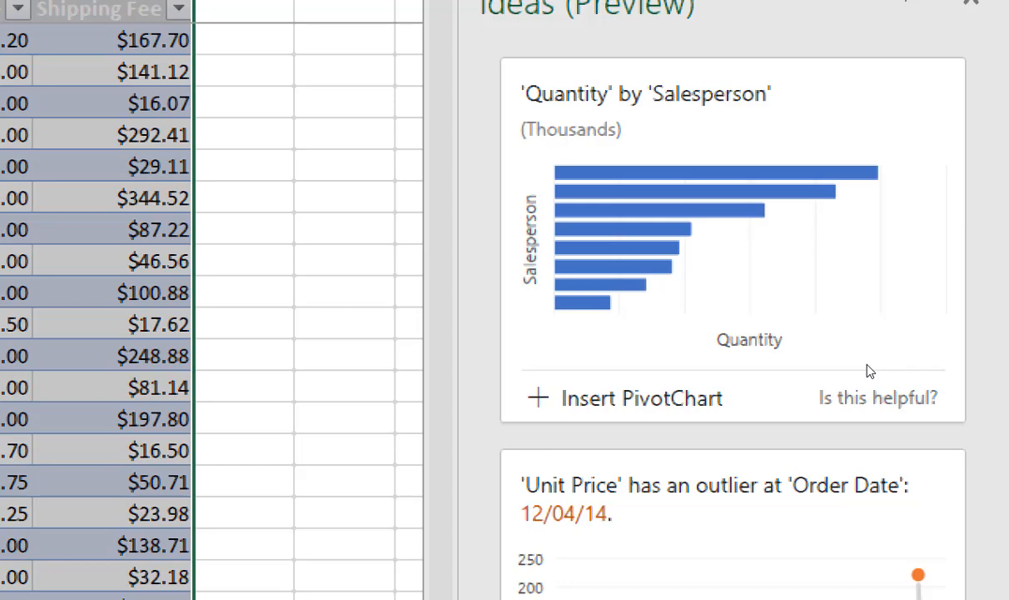
- Scroll through the Ideas insight cards, including Quantity by Salesperson and the Unit Price outlier
{"action": "scroll", "scroll_direction": "down", "scroll_amount": 3}
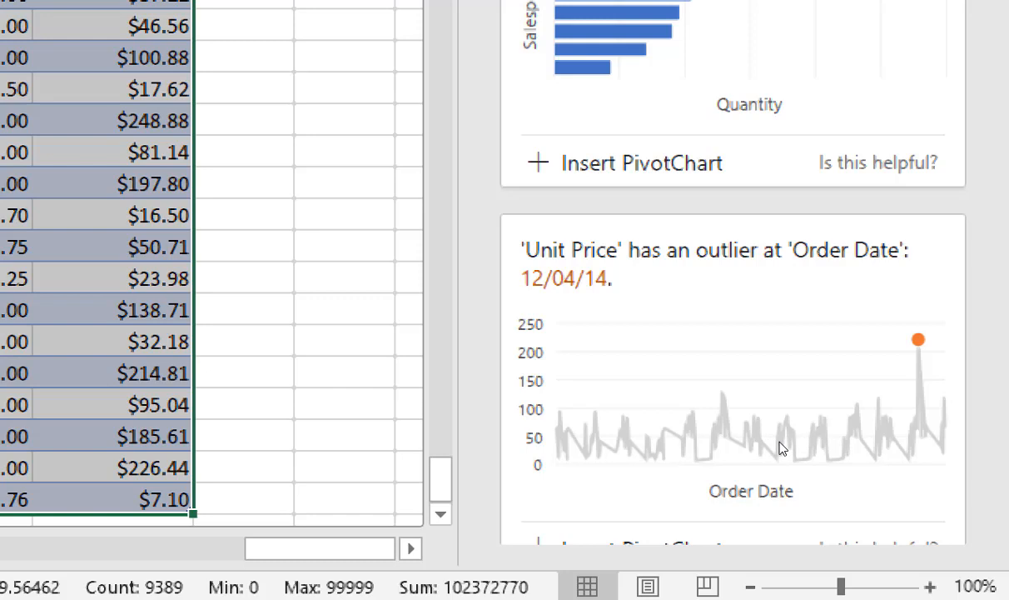
{"action": "mouse_move", "coordinate": [950, 513]}
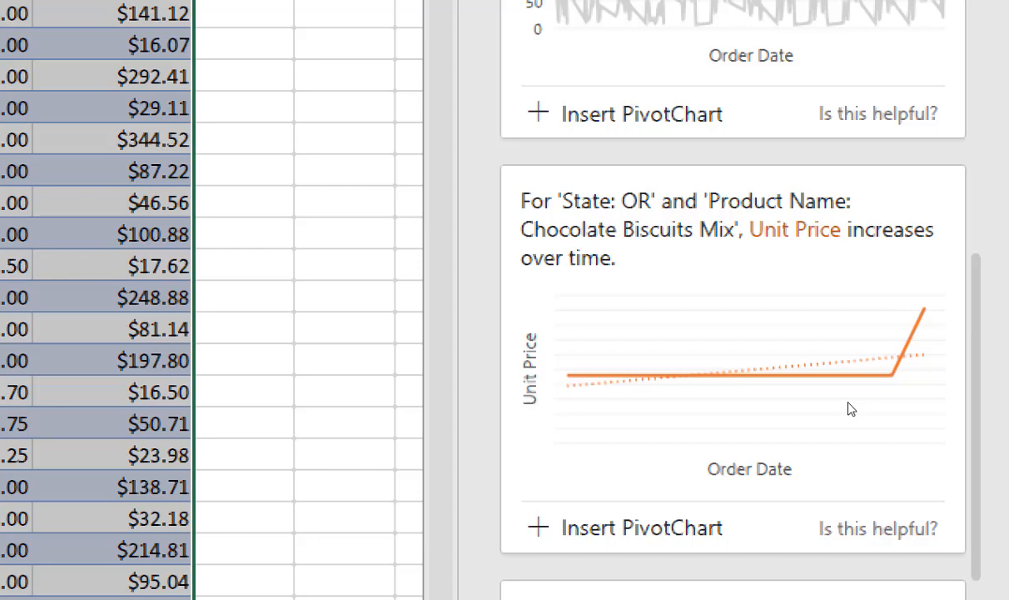
{"action": "scroll", "scroll_direction": "down", "scroll_amount": 3}
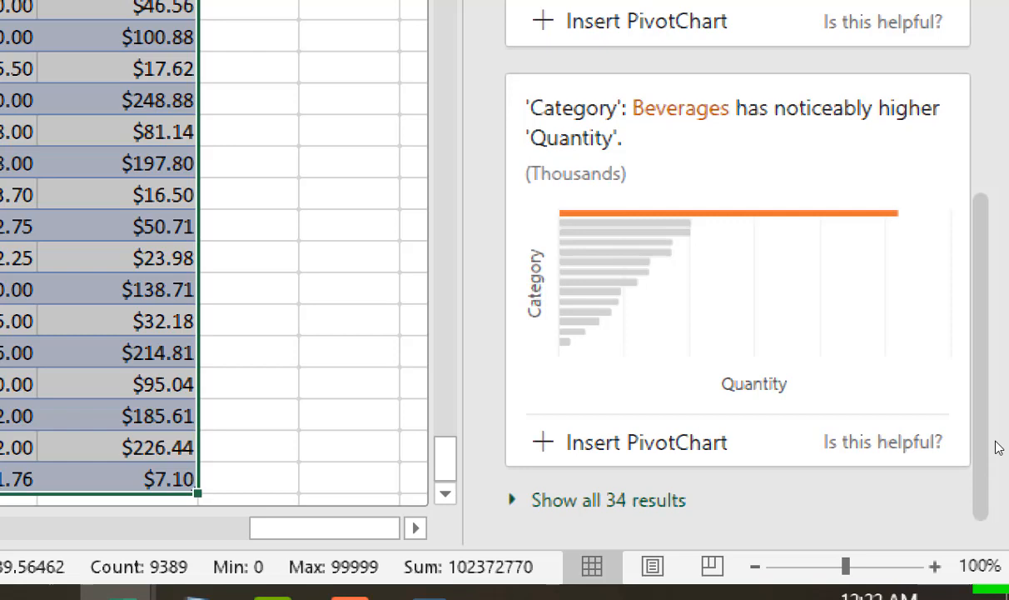
{"action": "scroll", "scroll_direction": "up", "scroll_amount": 3}
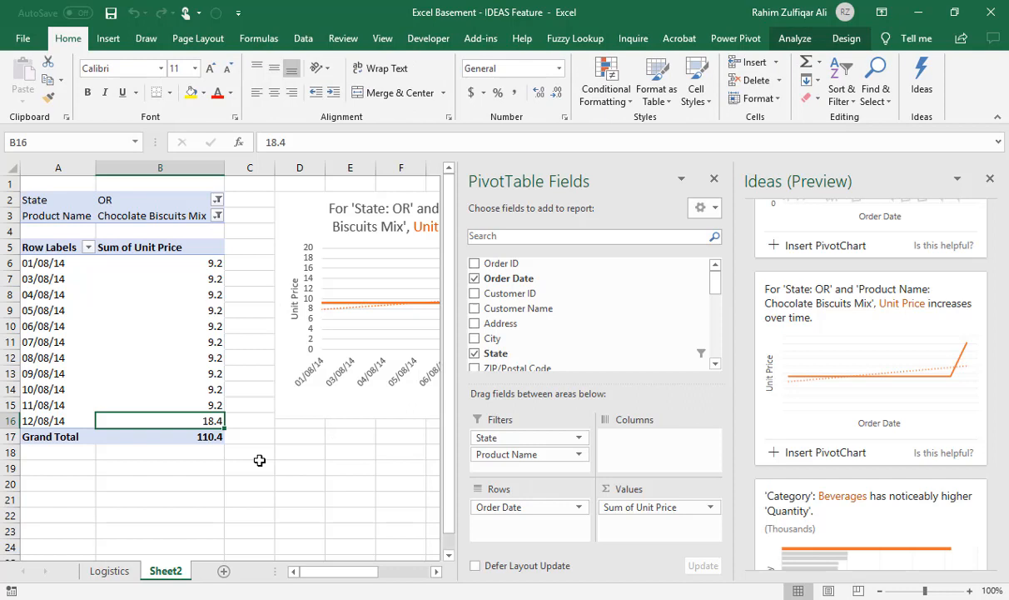
{"action": "mouse_move", "coordinate": [713, 180]}
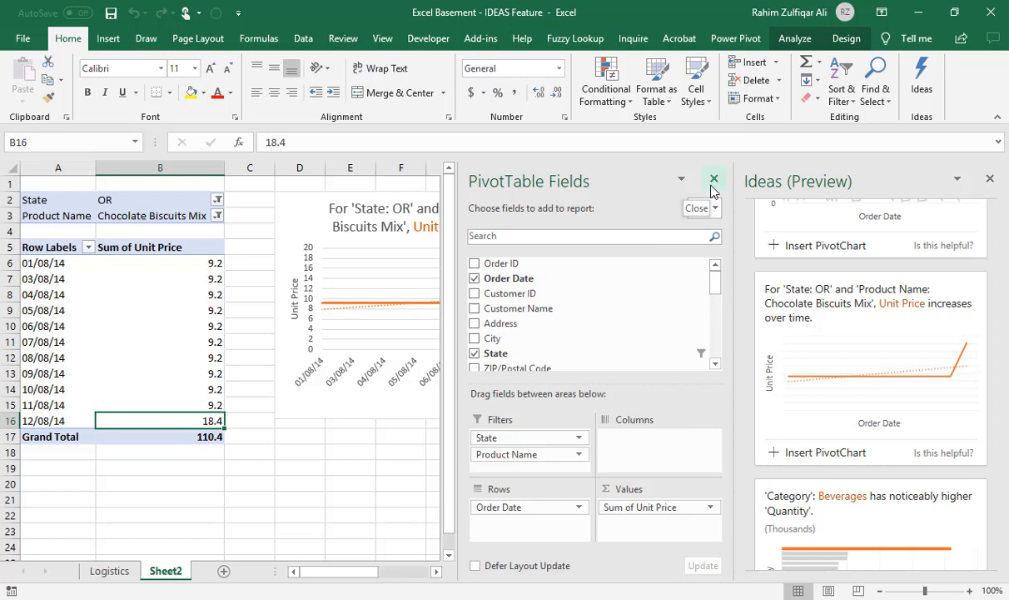
- Hide the PivotTable Fields pane and select a Unit Price value in the new Sheet2 pivot
{"action": "left_click", "coordinate": [712, 178]}
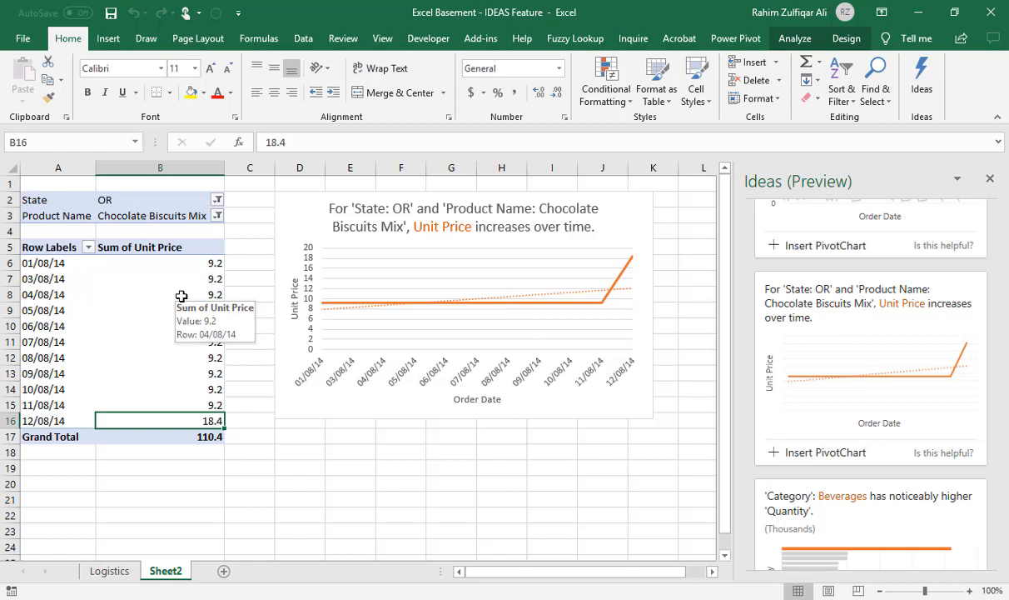
{"action": "left_click", "coordinate": [160, 294]}
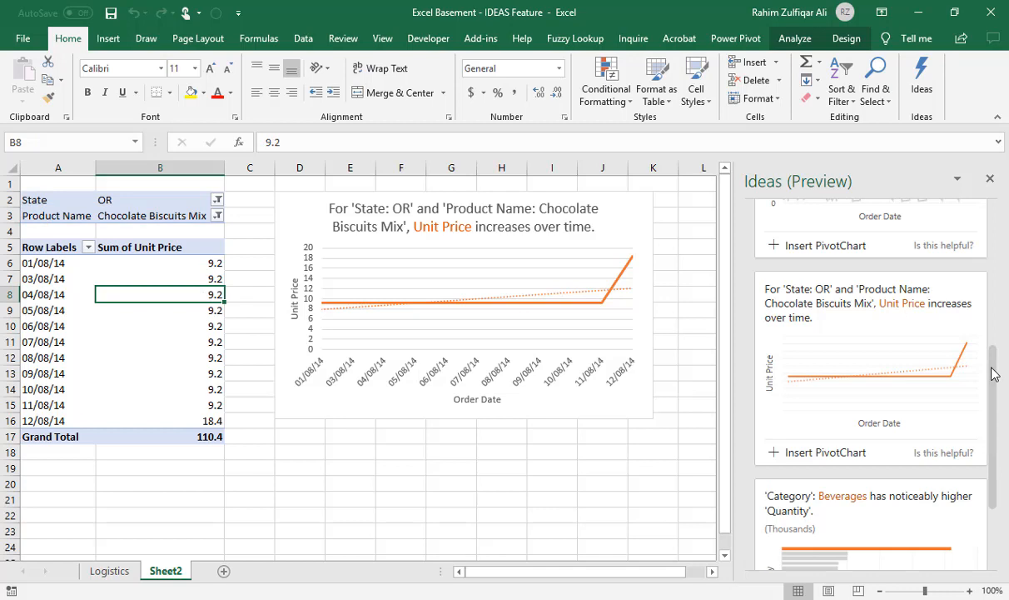